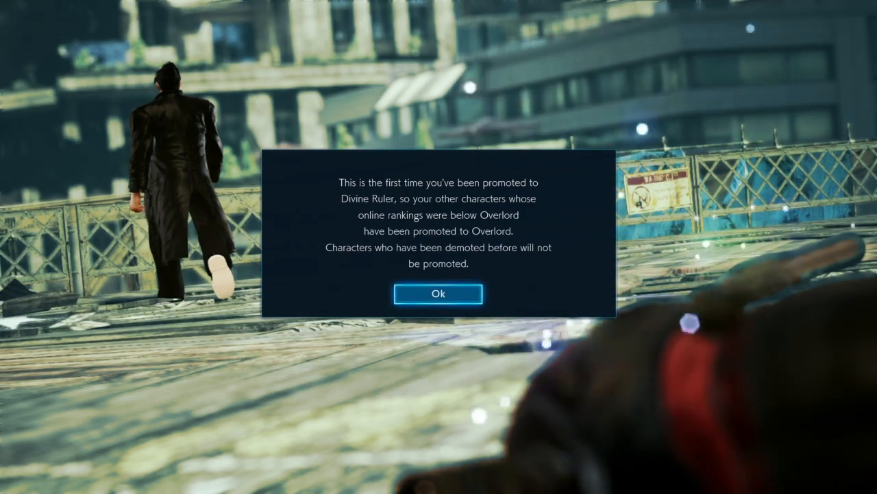
# Step: Acknowledge the first-time Divine Ruler promotion notice to return to the bridge scene
pyautogui.click(438, 293)
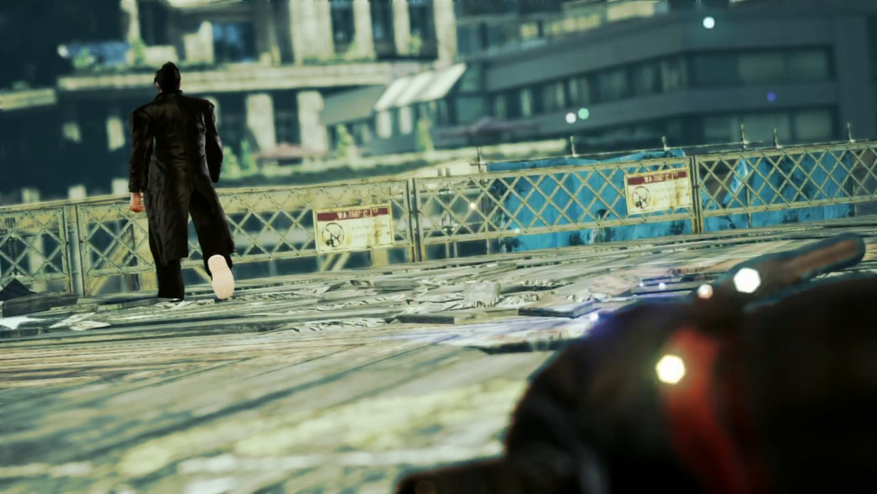